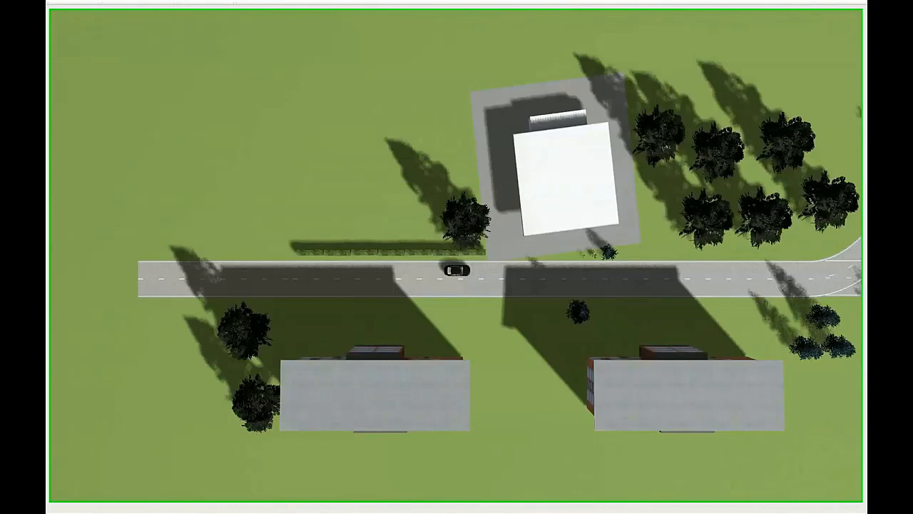
mouse_move(468, 301)
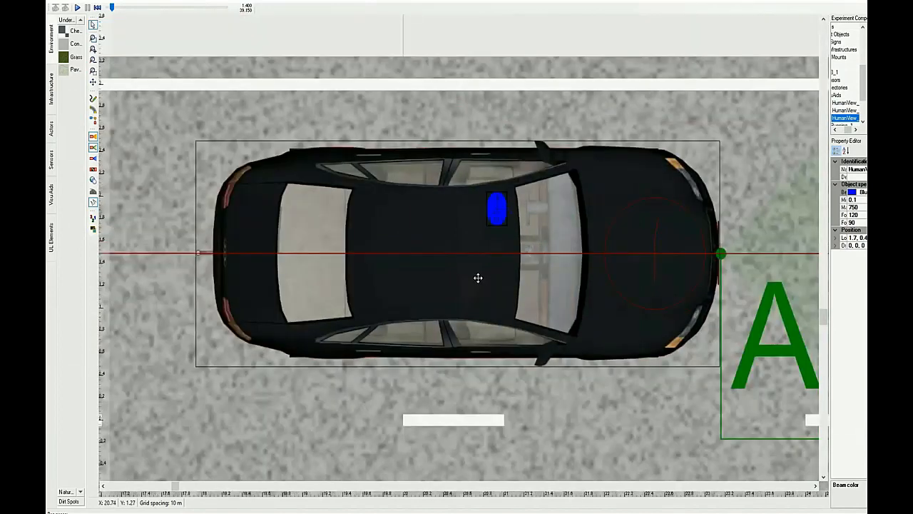
mouse_move(478, 277)
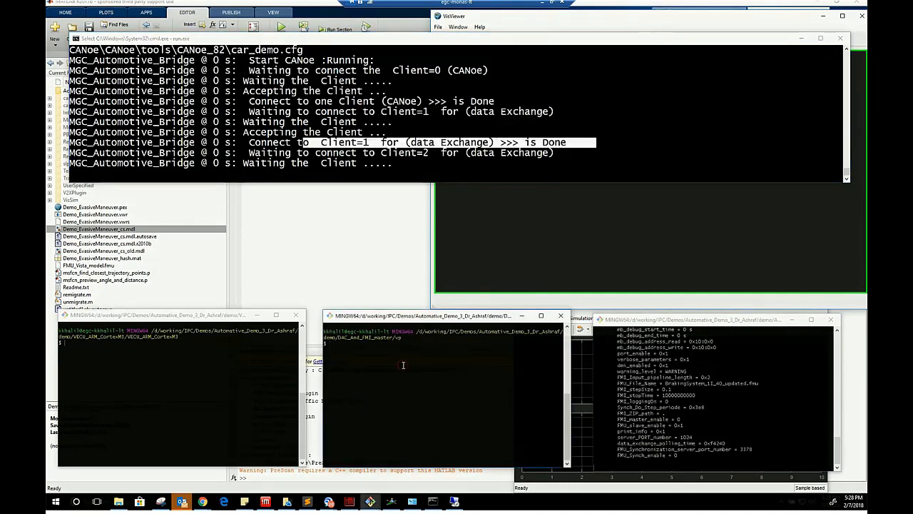
Step: Run ./run.exe in the terminal so the MGC automotive bridge accepts its client connections
text(./run.exe)
click(179, 343)
text(clear)
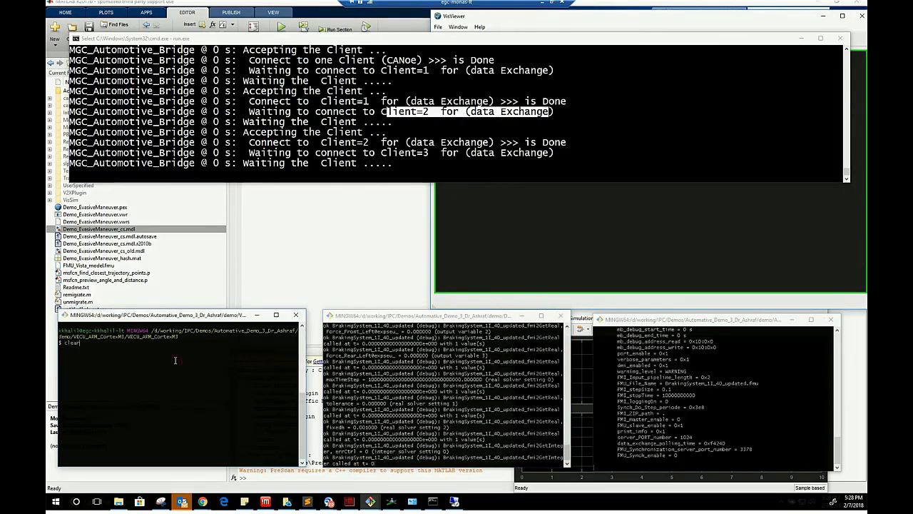
key(Return)
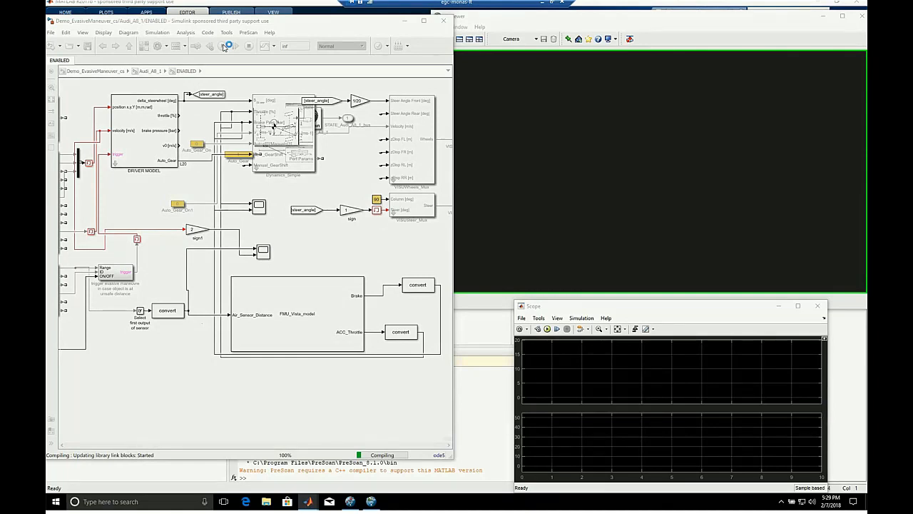
Step: Start the Simulink PreScan experiment with Run so the vehicle model compiles and simulates
click(222, 46)
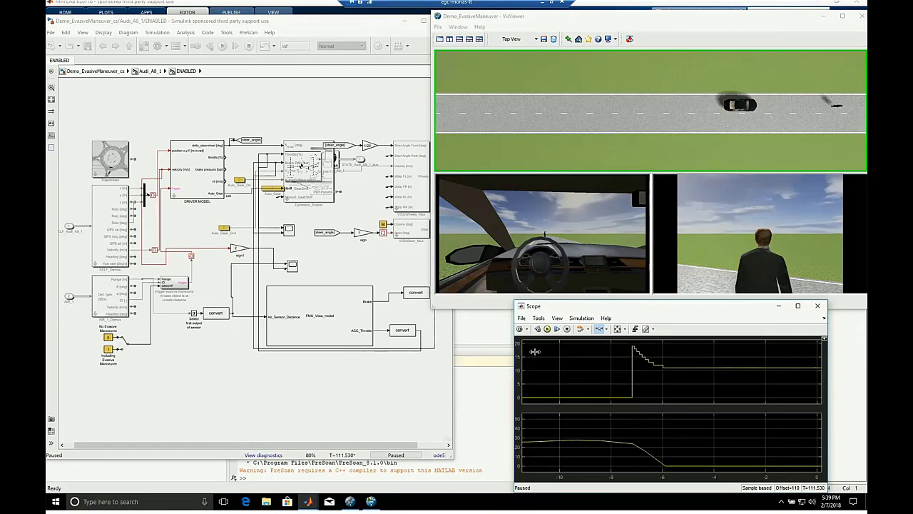
mouse_move(639, 356)
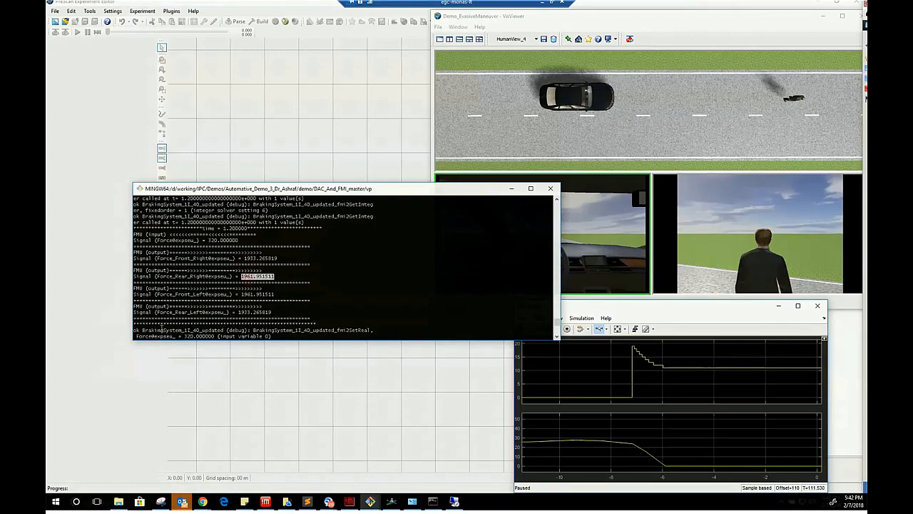
Step: Scroll the AMESim console to newer Force_Front/Rear wheel brake force log values
scroll(down, 3)
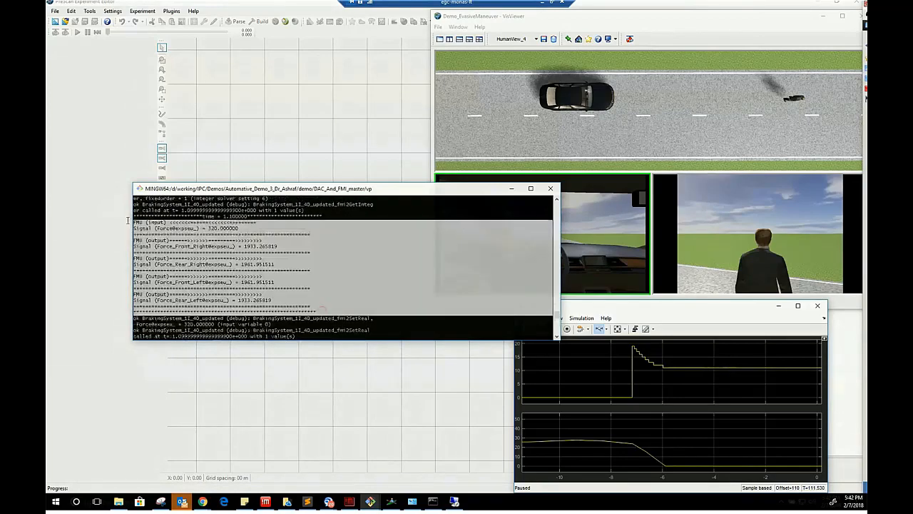